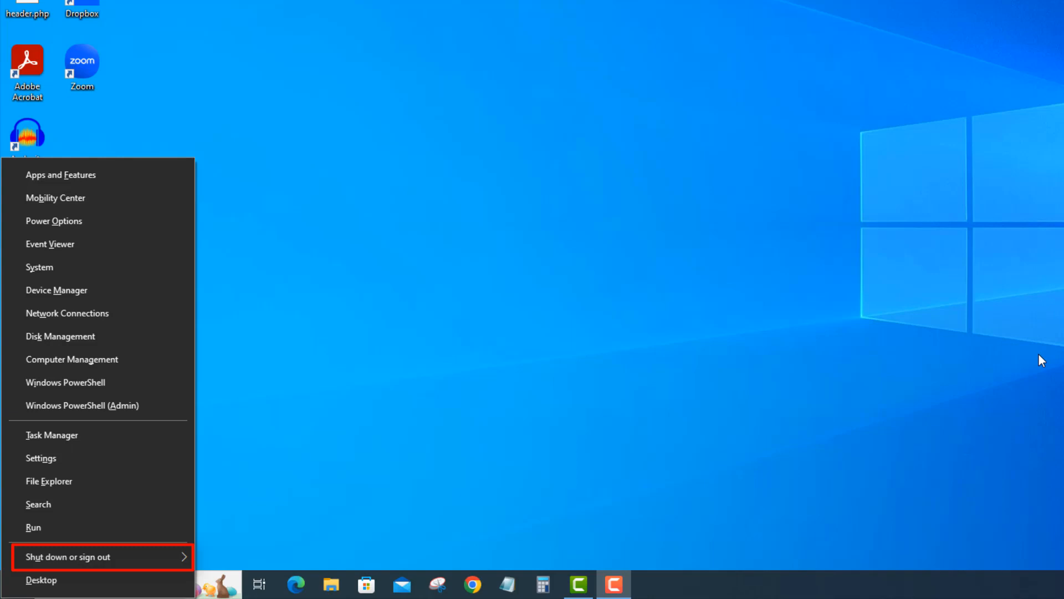
Step: Highlight 'Shut down or sign out' in the Win+X power-user menu with U
key("u")
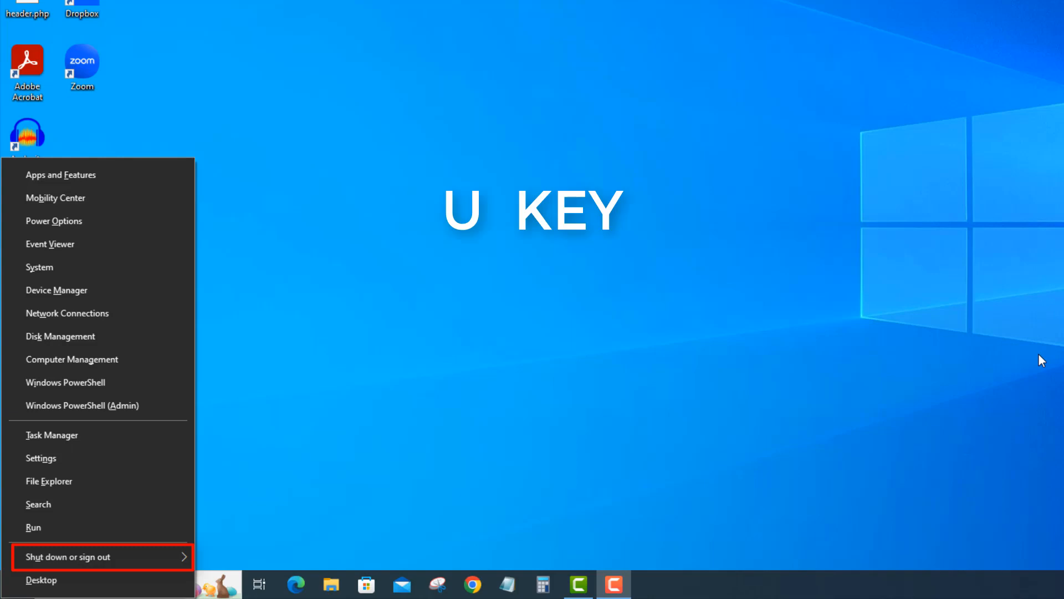
Step: Expand the shutdown options and choose Restart with R to reboot the computer
left_click(67, 557)
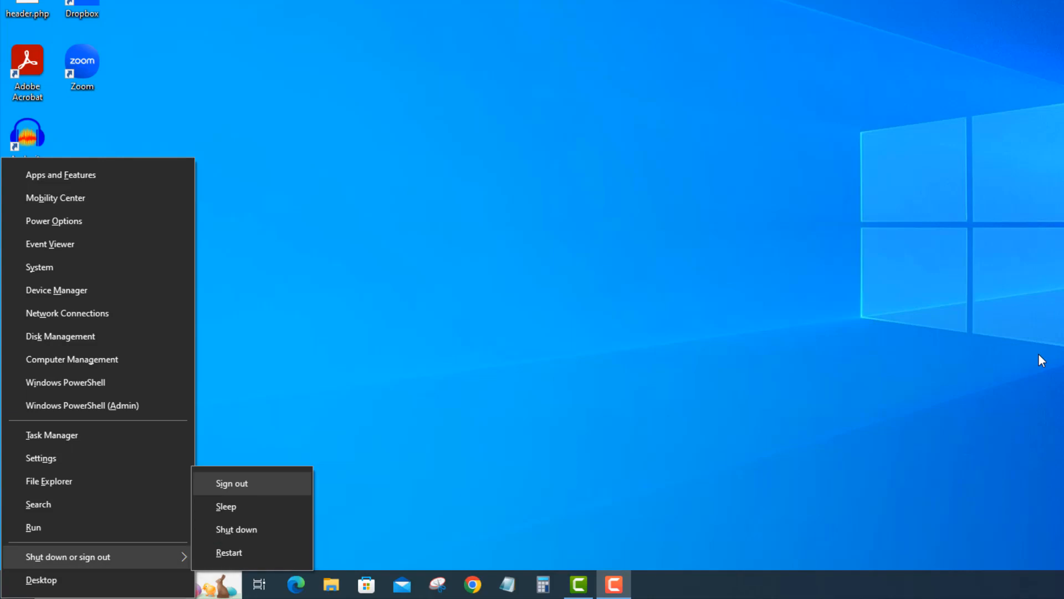
key("r")
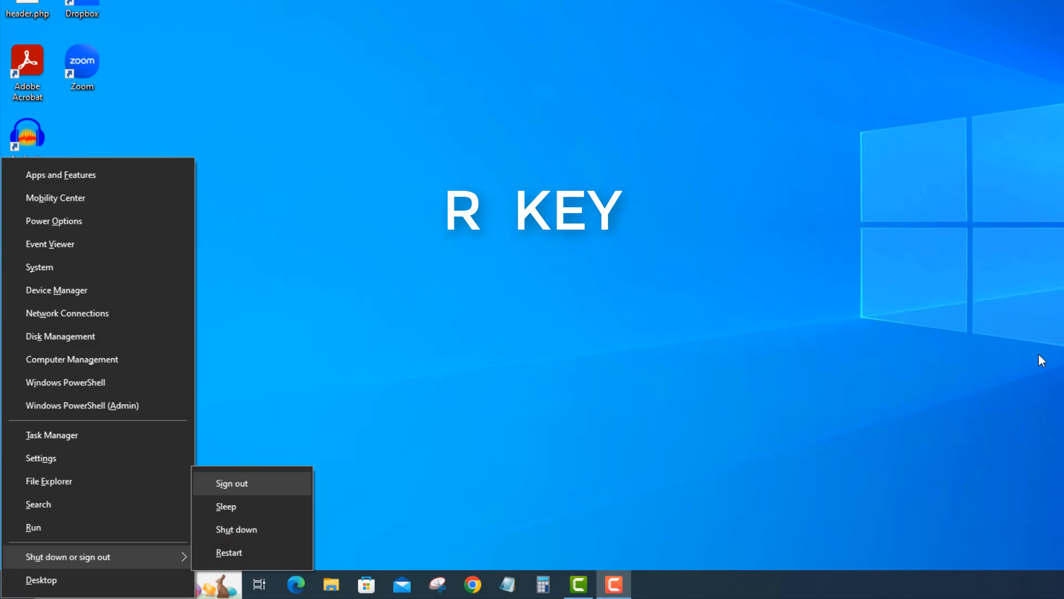
key("r")
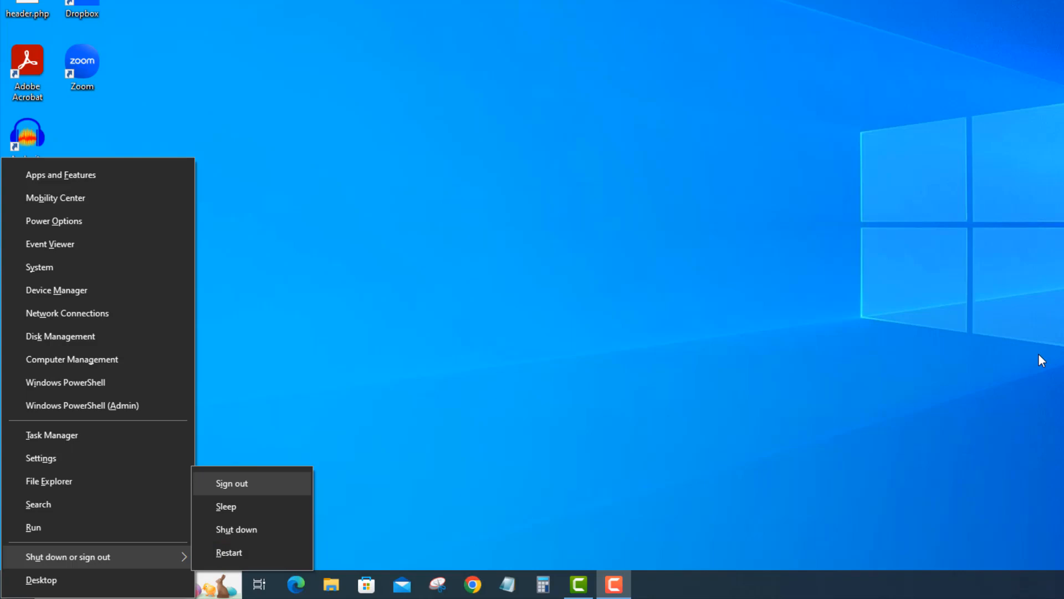